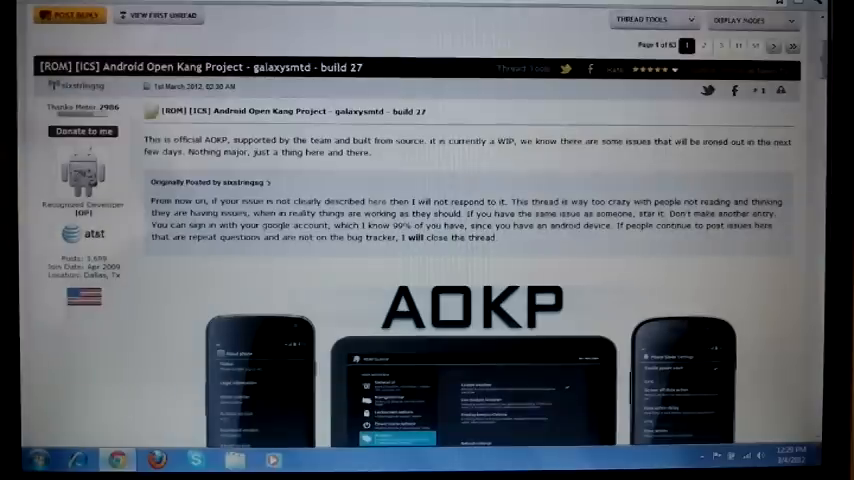
pyautogui.scroll(-3)
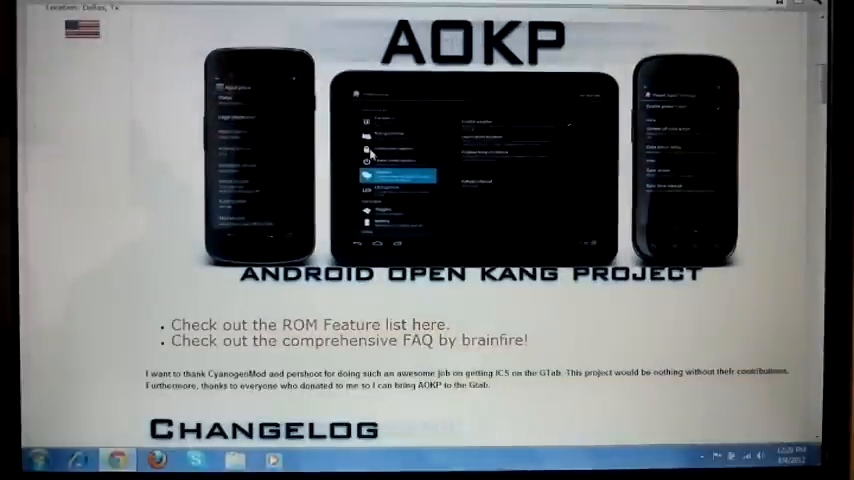
pyautogui.scroll(-3)
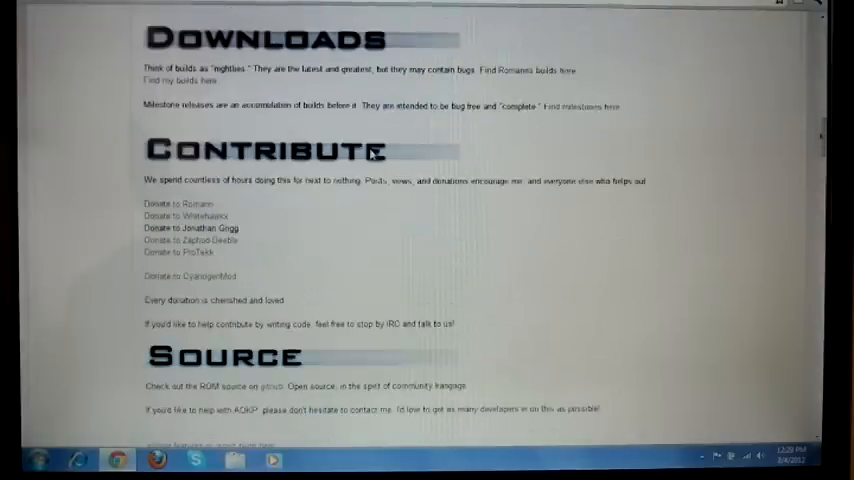
pyautogui.scroll(3)
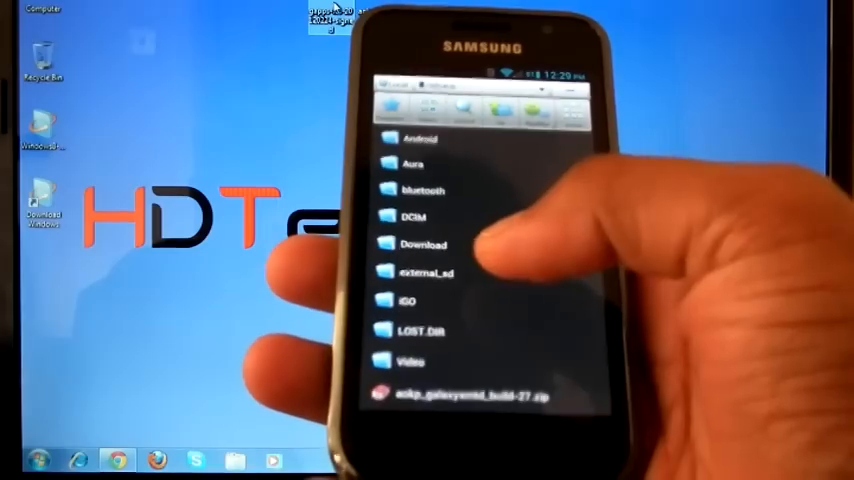
pyautogui.scroll(-3)
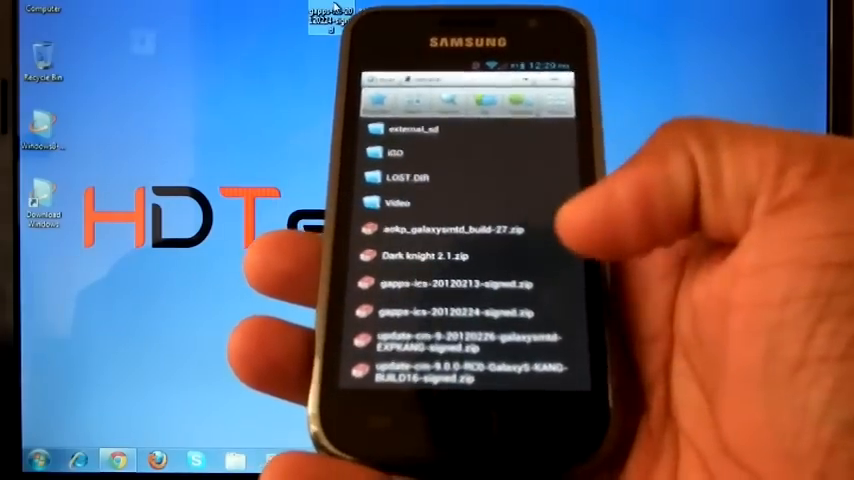